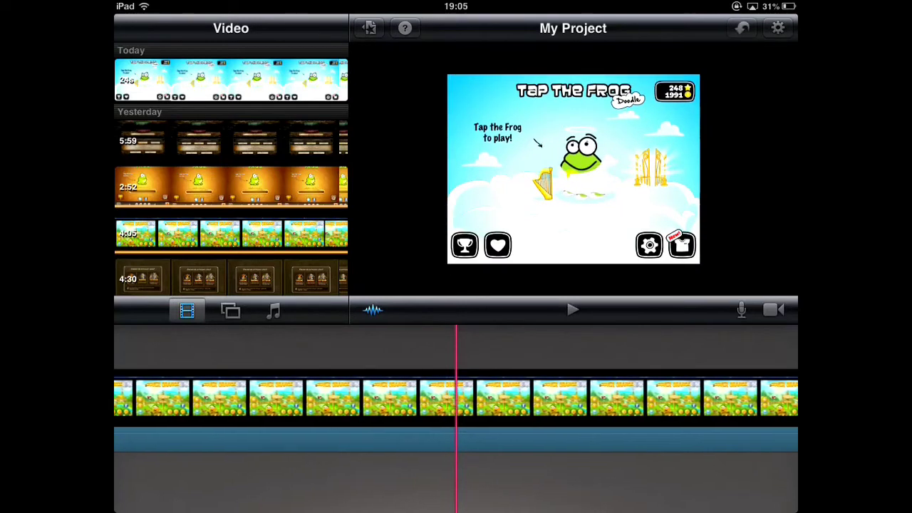
# Select the long Tap the Frog gameplay clip in the timeline for trimming
pyautogui.click(455, 396)
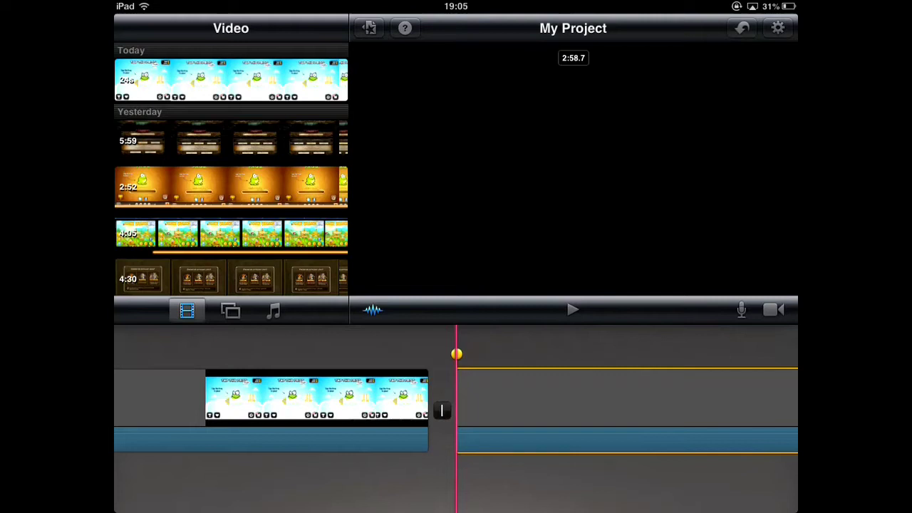
# Return to the project theater and bring up the YouTube share form for My Project
pyautogui.click(136, 187)
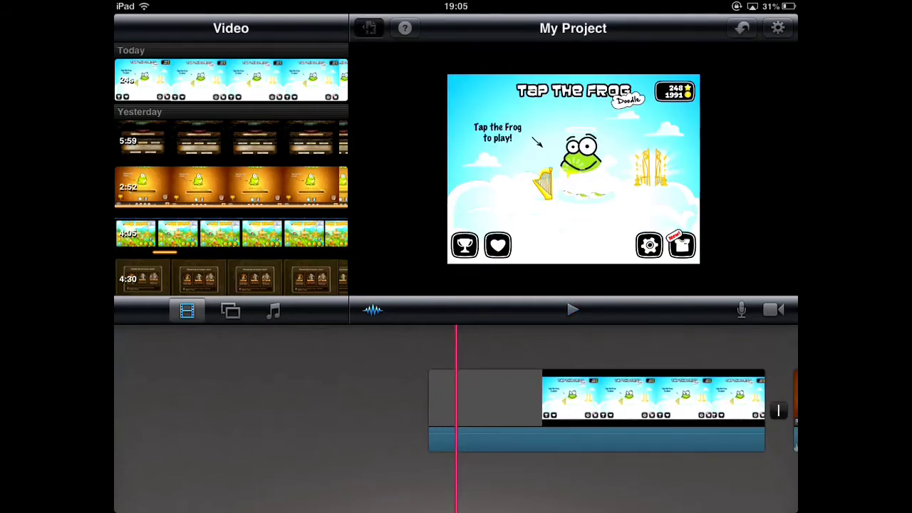
pyautogui.click(368, 29)
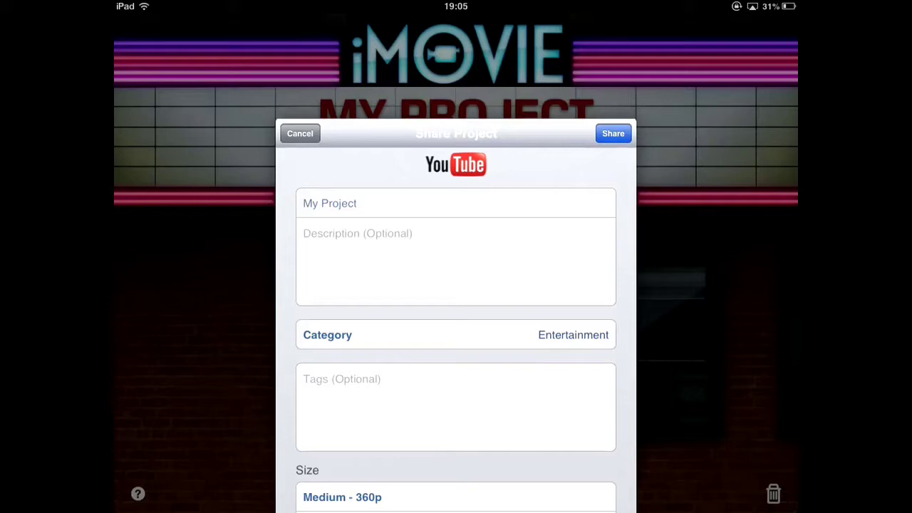
# Cancel the YouTube share sheet, leaving My Project 1 (3 min 8 sec) in the theater
pyautogui.click(613, 134)
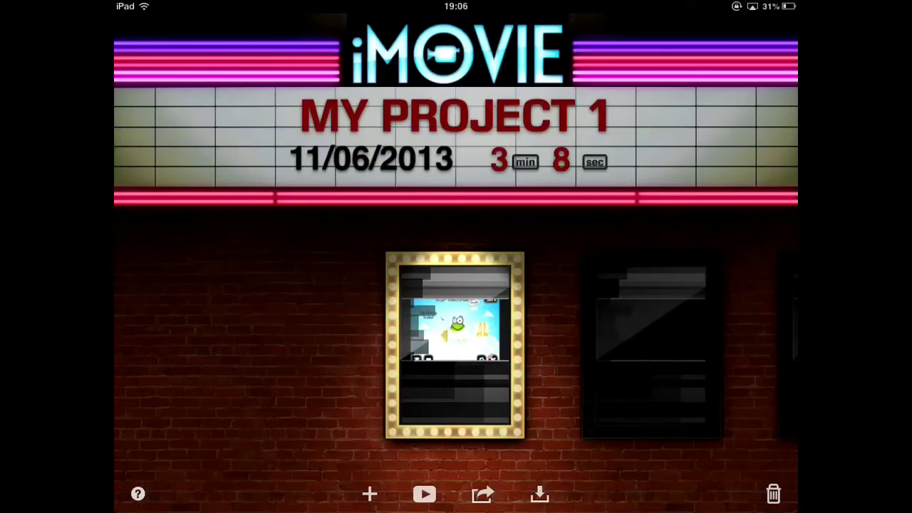
# Share My Project 1 to YouTube at Large 540p and dismiss the export notice
pyautogui.click(481, 496)
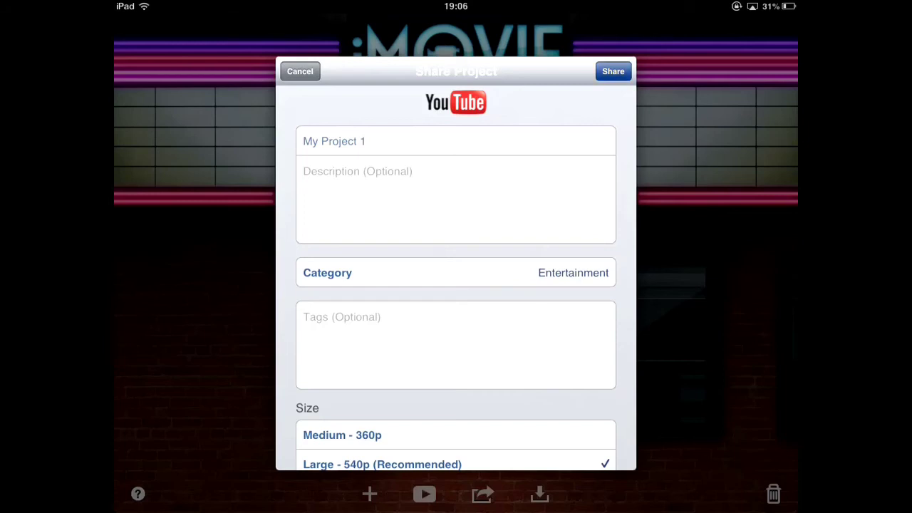
pyautogui.click(613, 72)
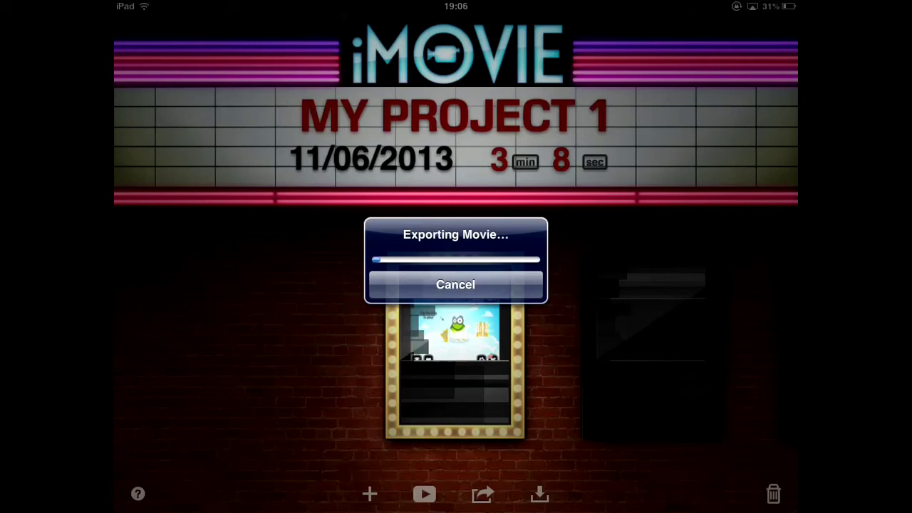
pyautogui.click(456, 285)
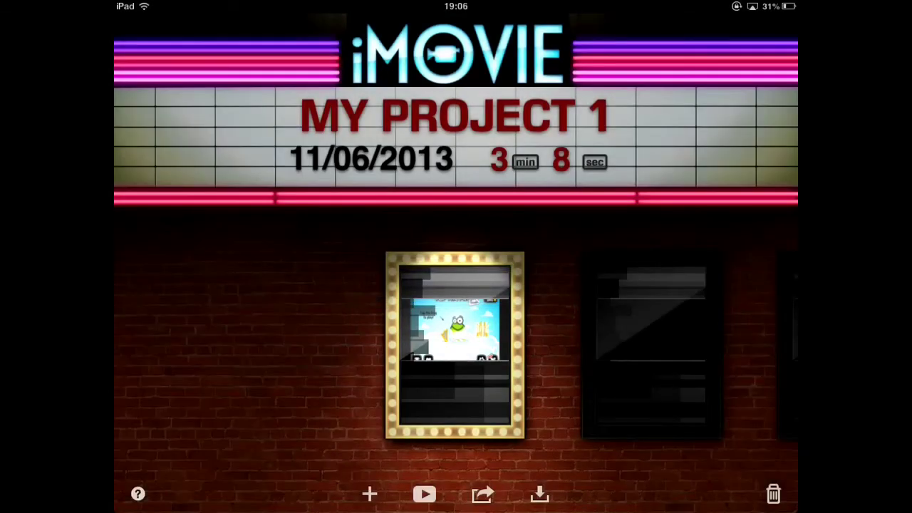